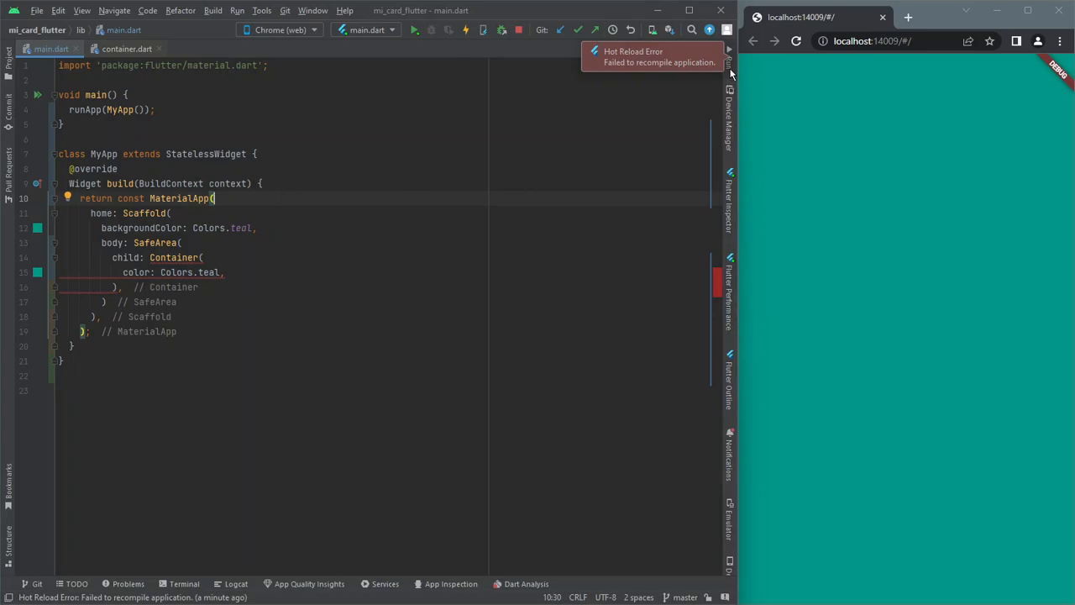
mouse_move(729, 69)
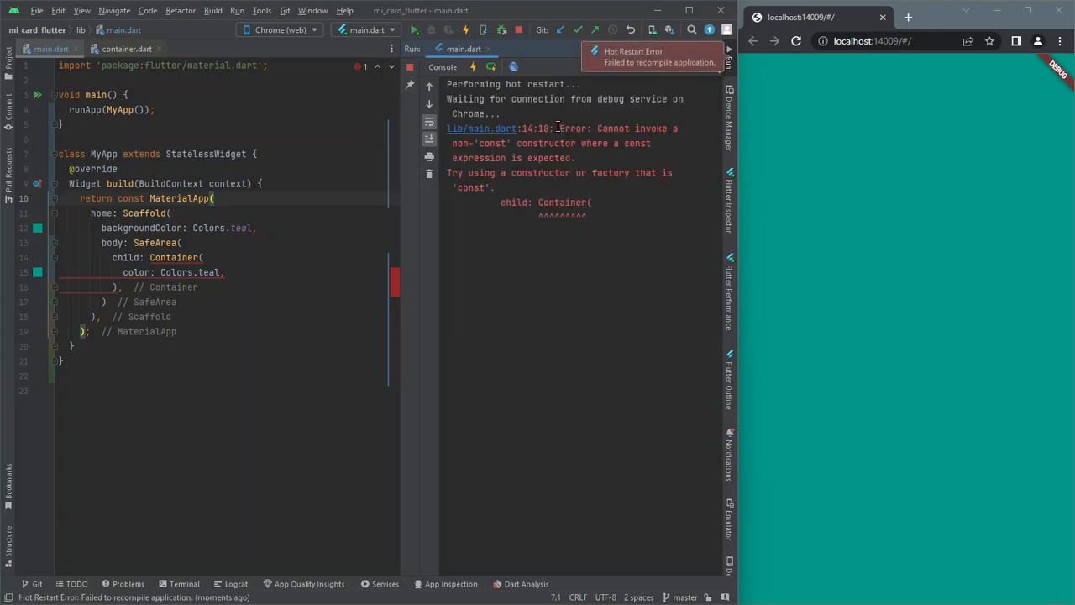
double_click(575, 127)
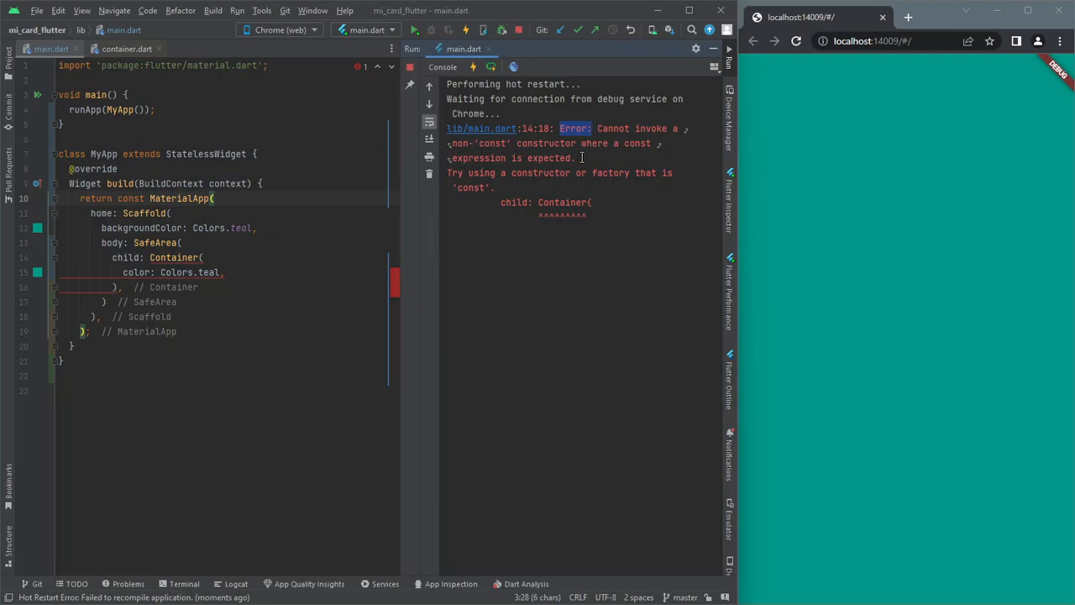
left_click_drag(554, 127, 575, 158)
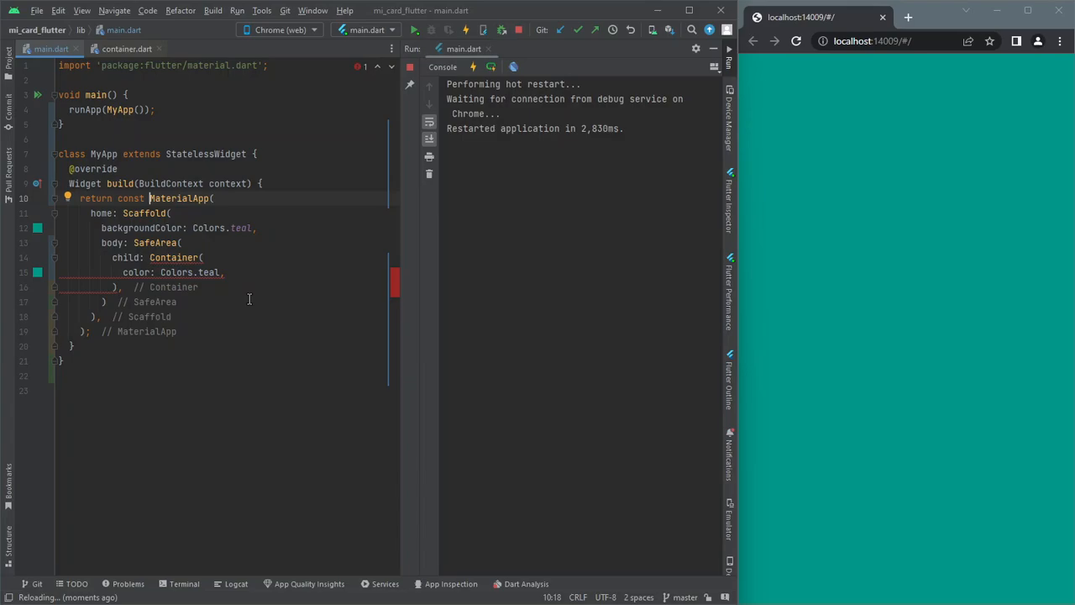
Re-add the const keyword before MaterialApp on line 10 of main.dart
left_click(134, 198)
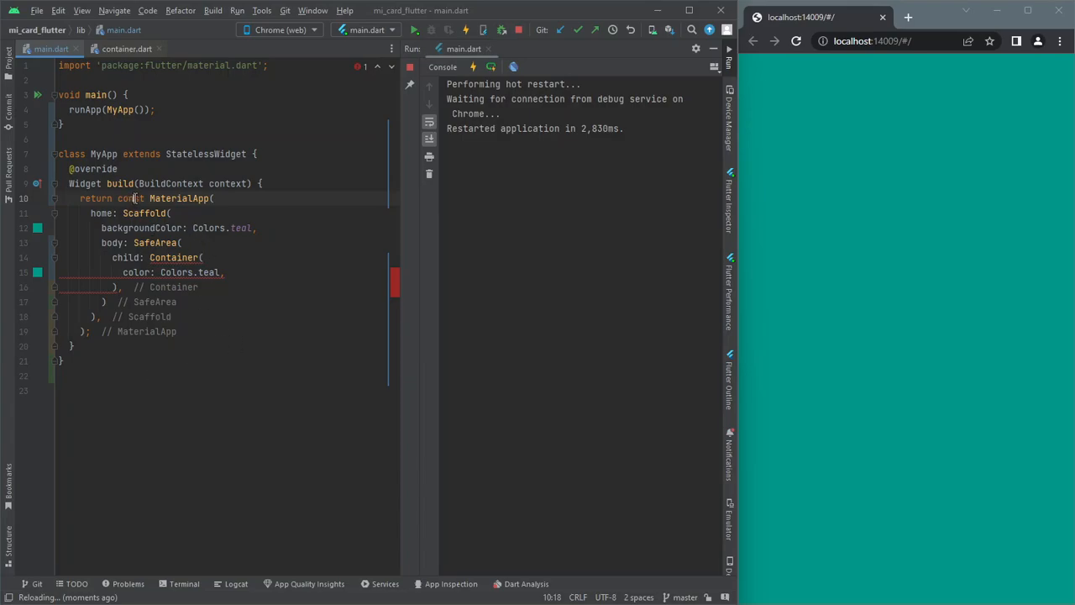
type("const")
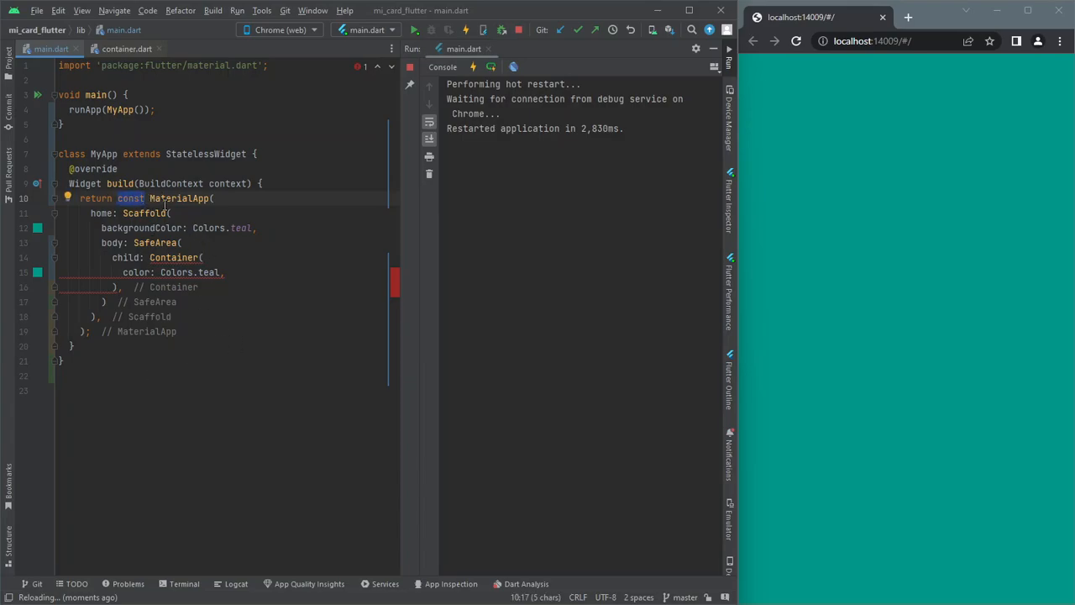